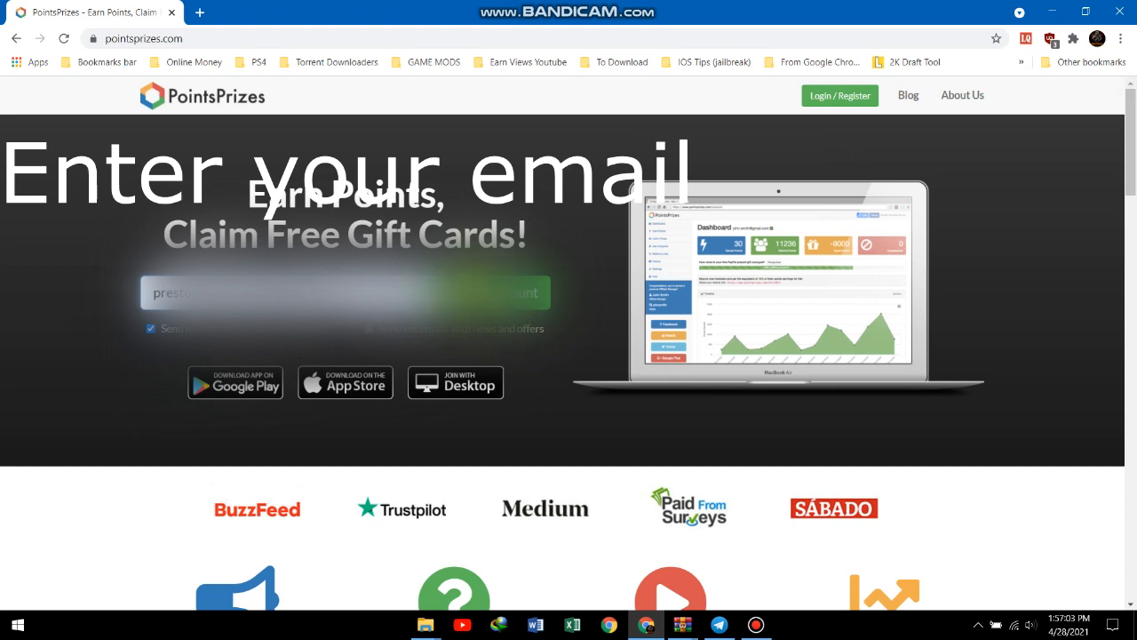
Step: Sign in with an email address to reach the account page showing 516 points
left_click(838, 95)
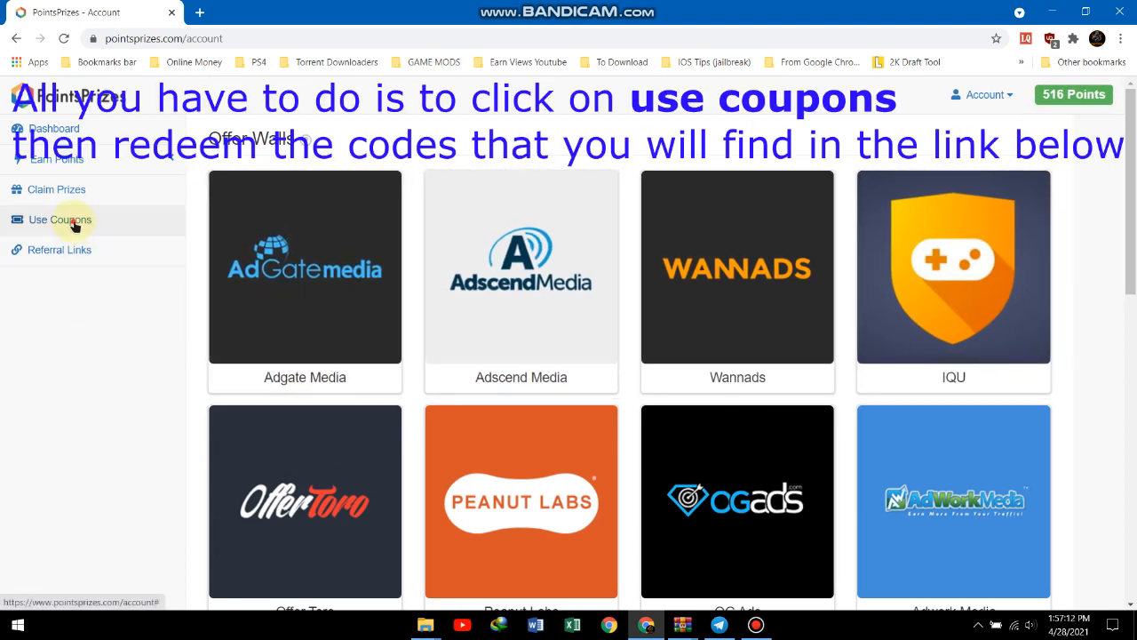
Step: Open Use Coupons and scroll down to the redeemed-coupons history
left_click(60, 219)
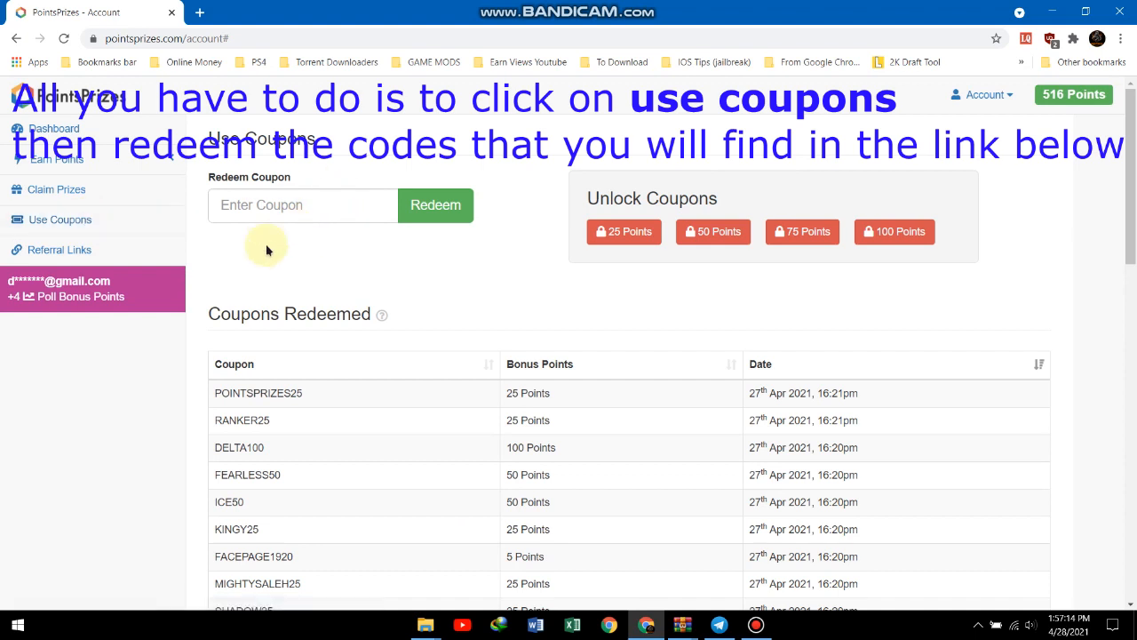
scroll("down", 3)
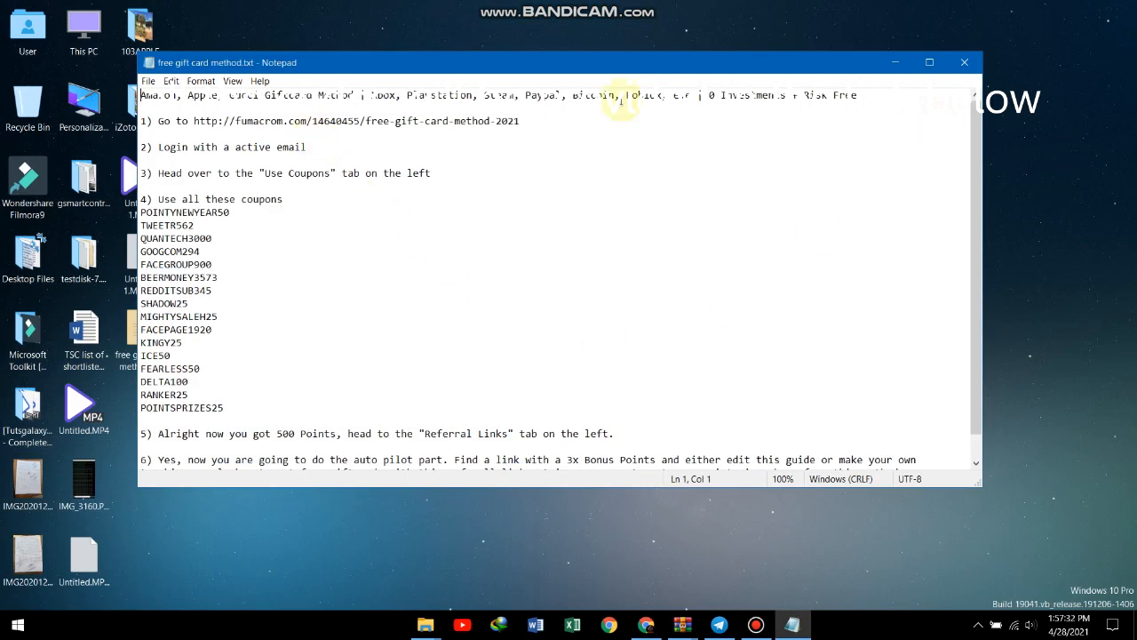
Step: Place Notepad's coupon list beside the page and copy POINTYNEWYEAR50
left_click(645, 624)
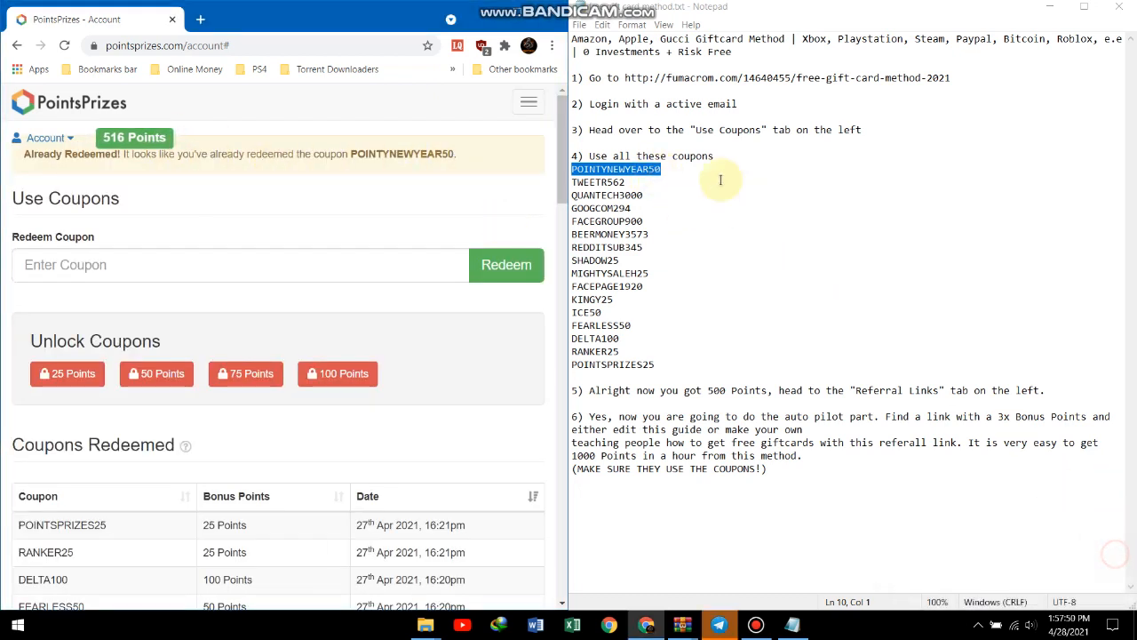
mouse_move(459, 148)
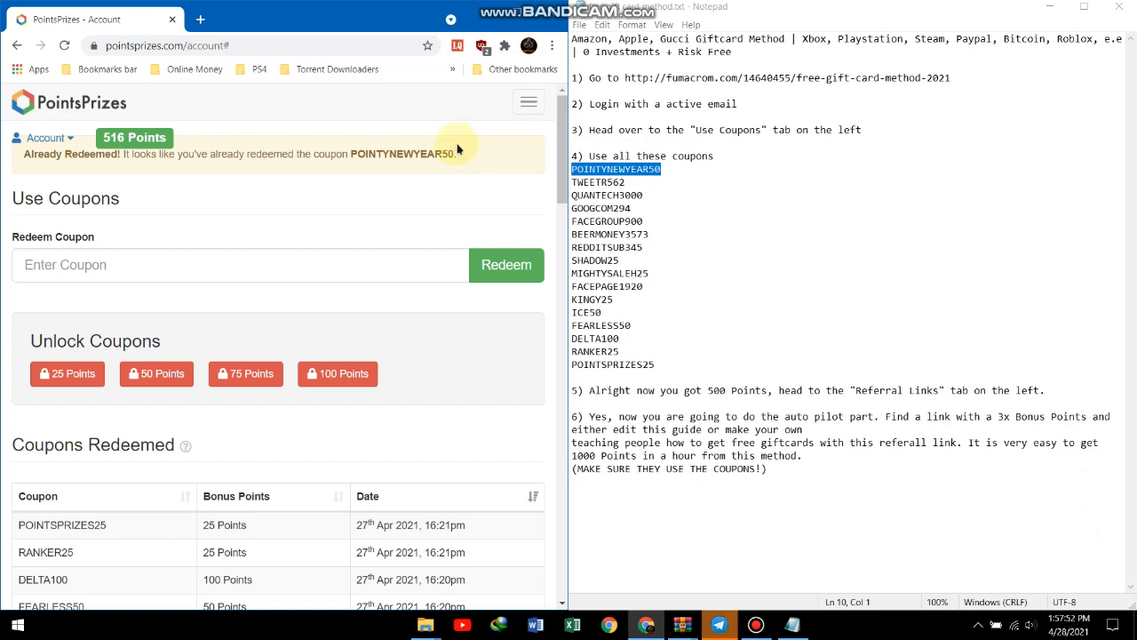